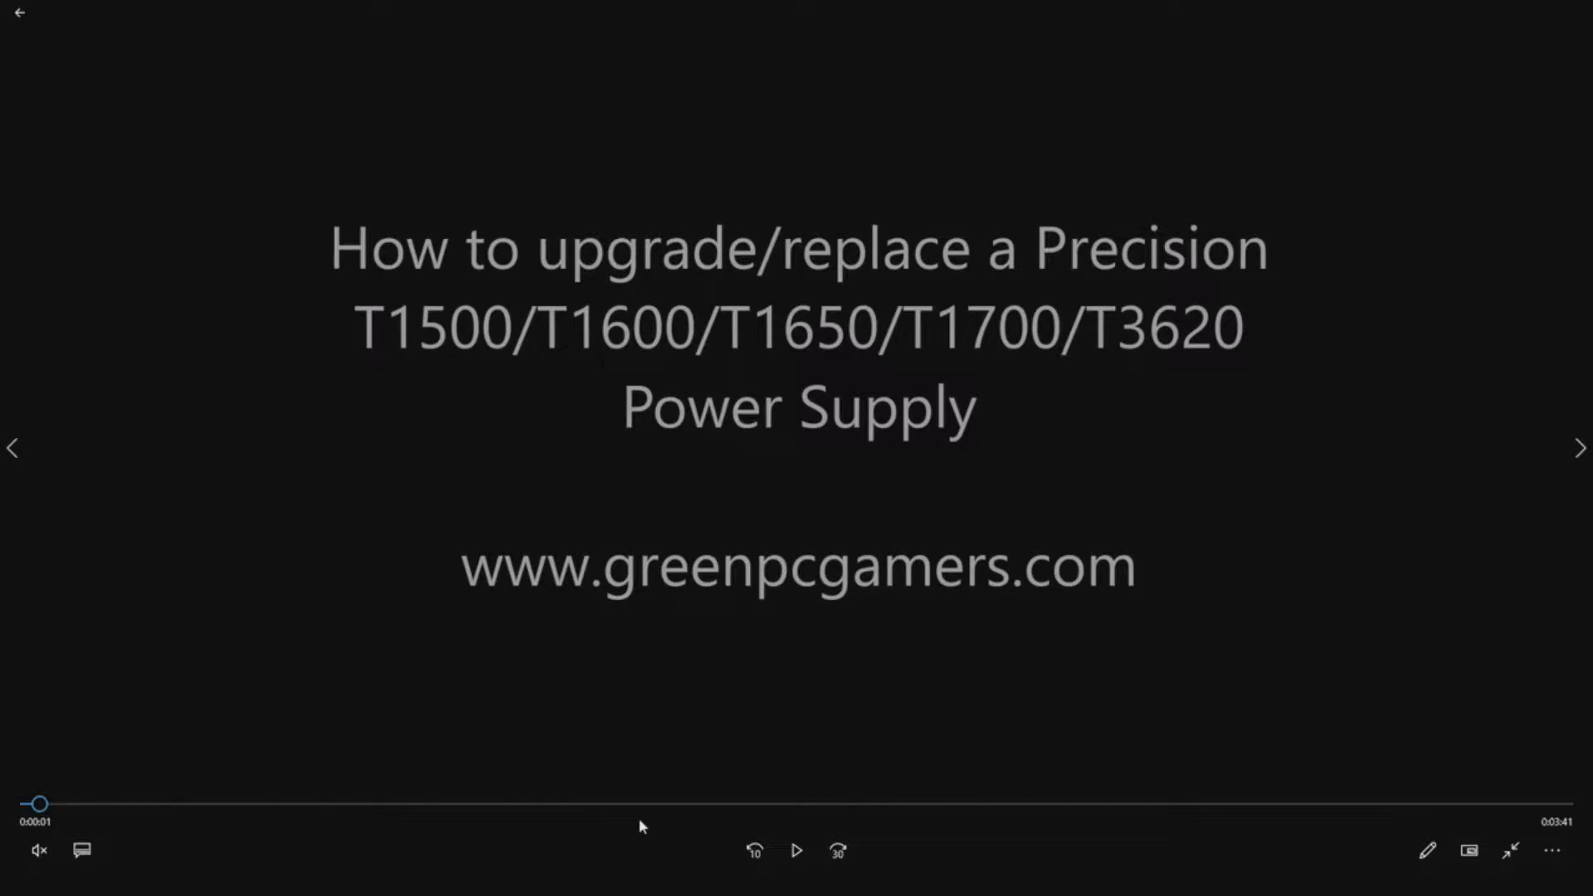
Start the power supply upgrade video and let it reach the 'What you need:' slide.
{"action": "left_click", "coordinate": [796, 851]}
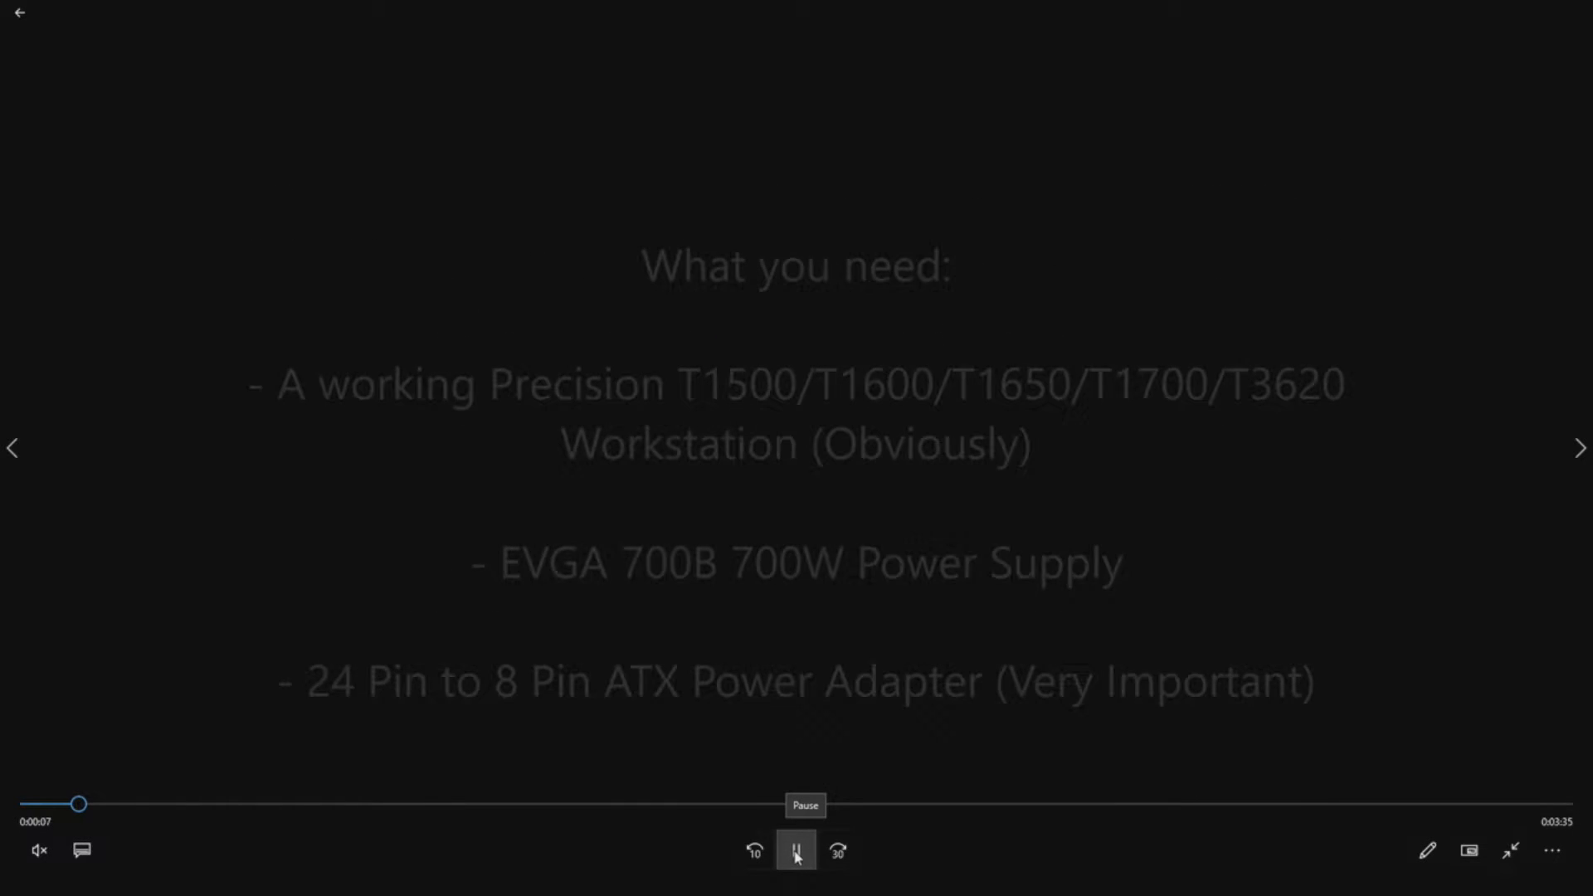
Pause the video at eight seconds on the parts-needed list slide.
{"action": "left_click", "coordinate": [796, 851]}
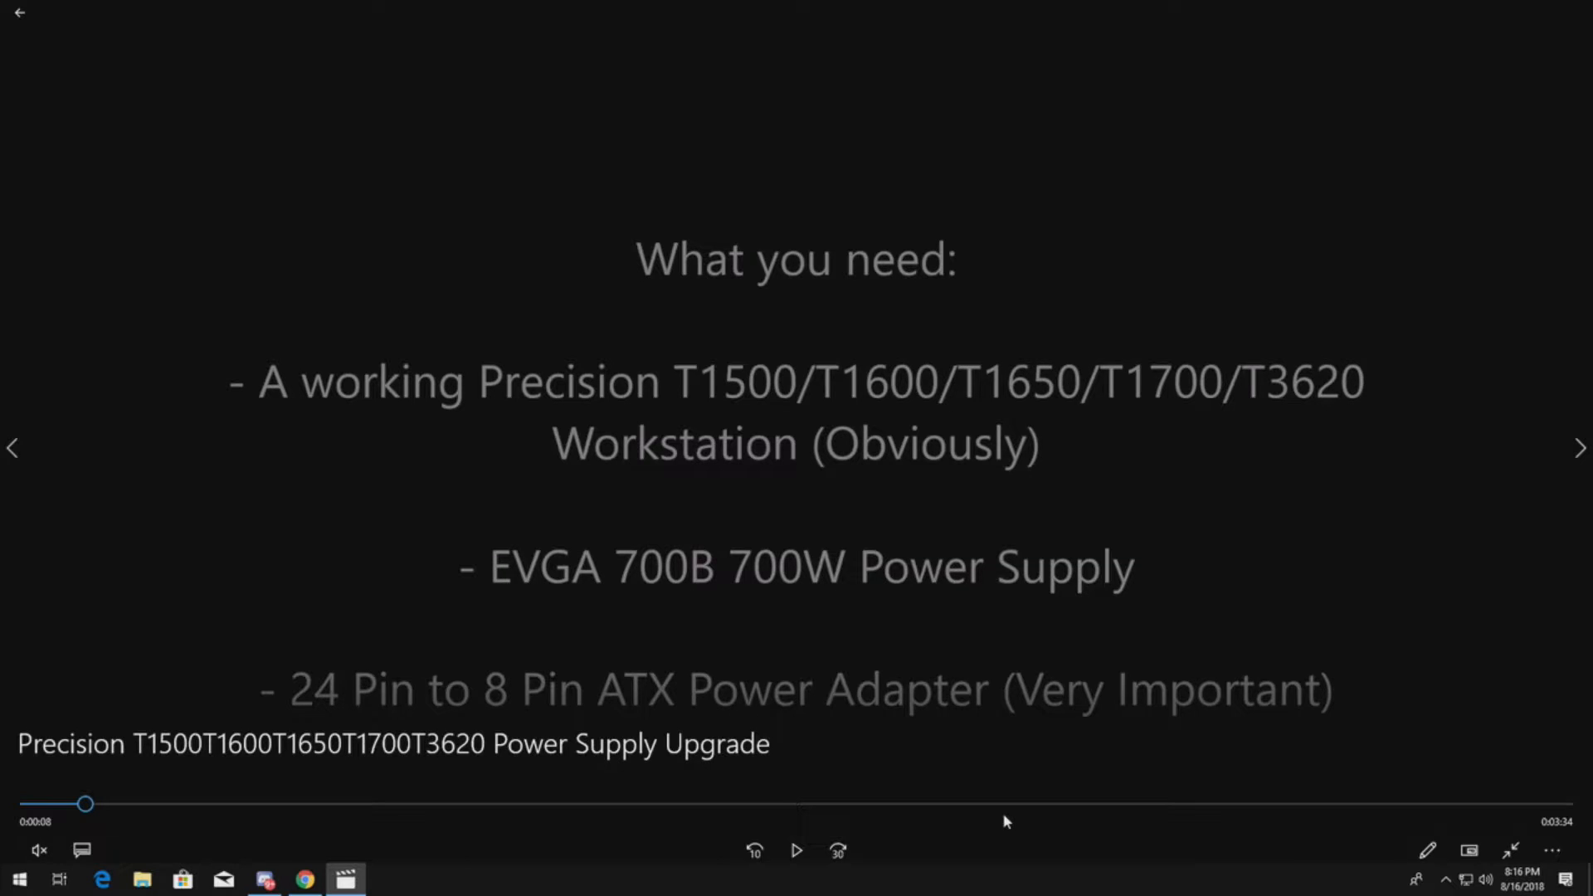
{"action": "mouse_move", "coordinate": [797, 851]}
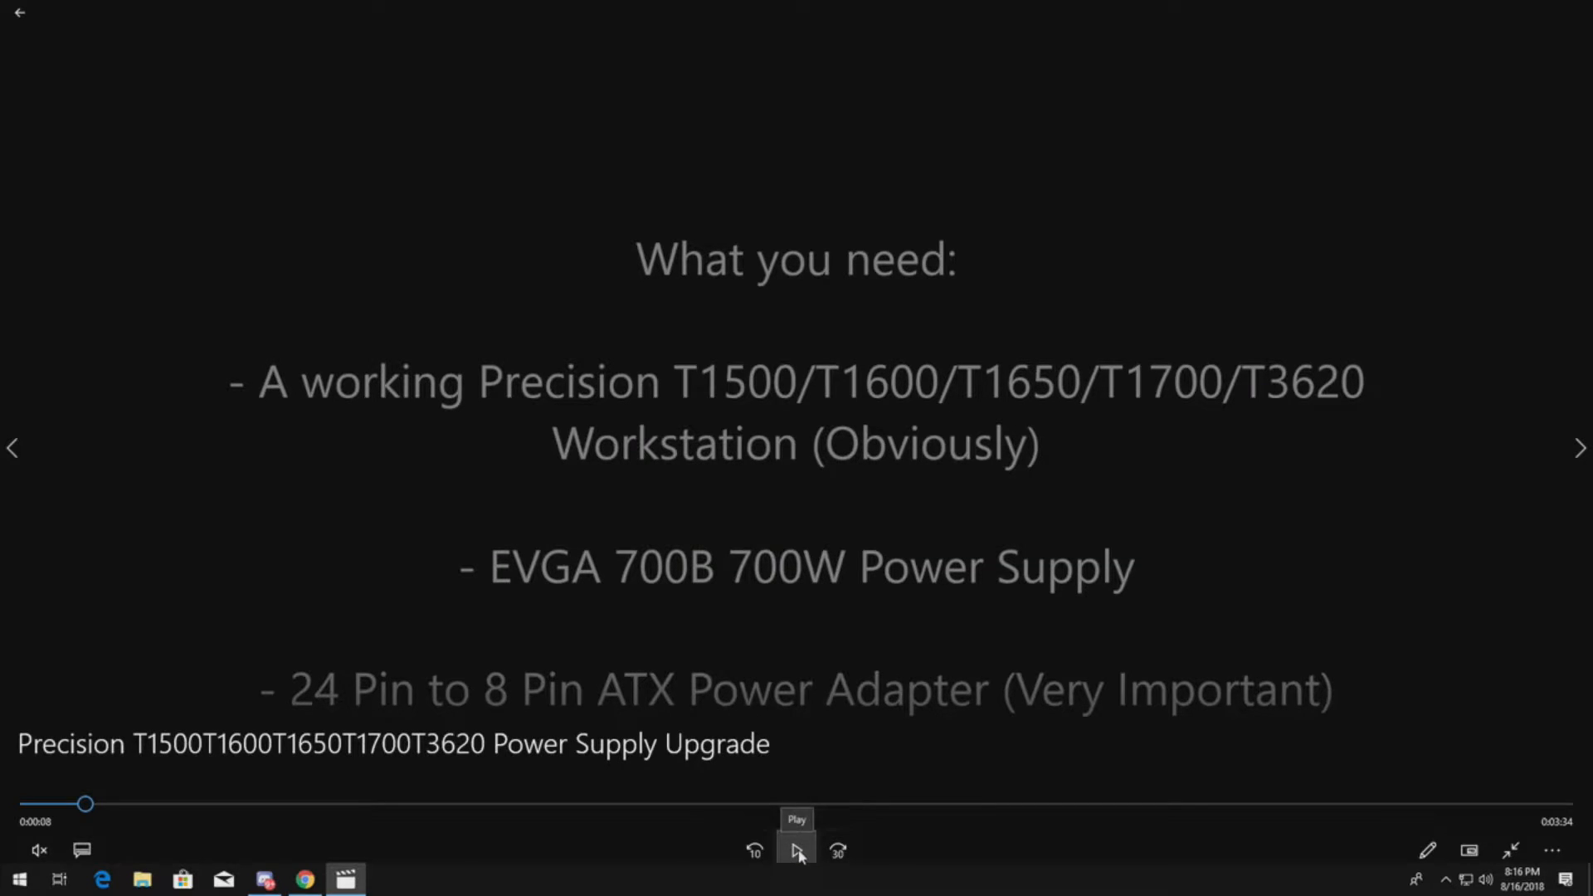
Resume the video and pause it at sixteen seconds on the 'Why Upgrade to 700W?' slide.
{"action": "left_click", "coordinate": [796, 850]}
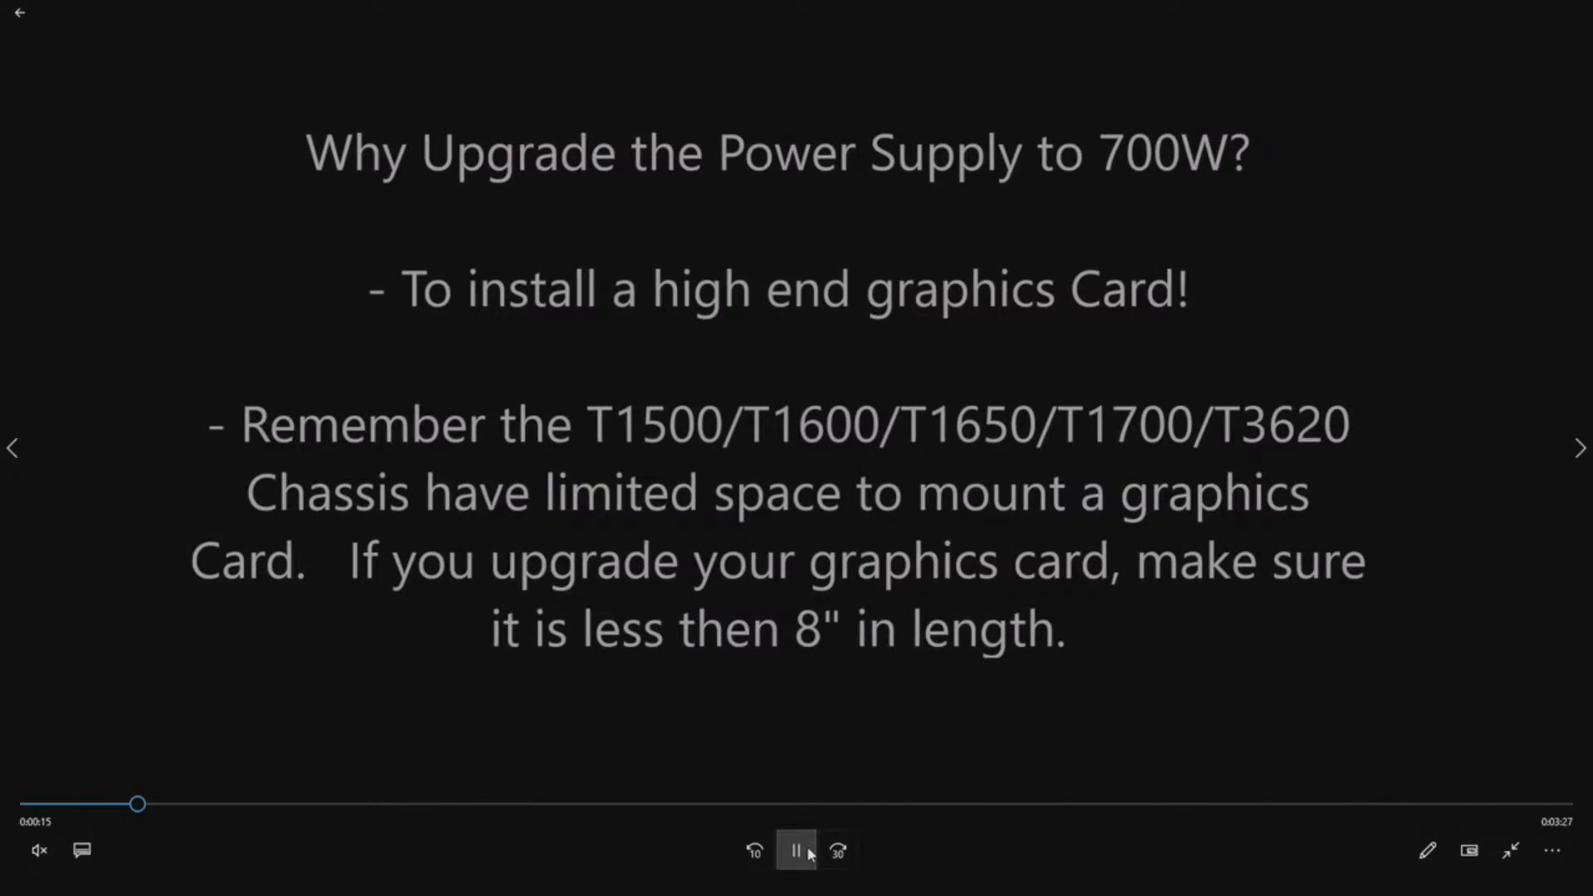
{"action": "left_click", "coordinate": [797, 851]}
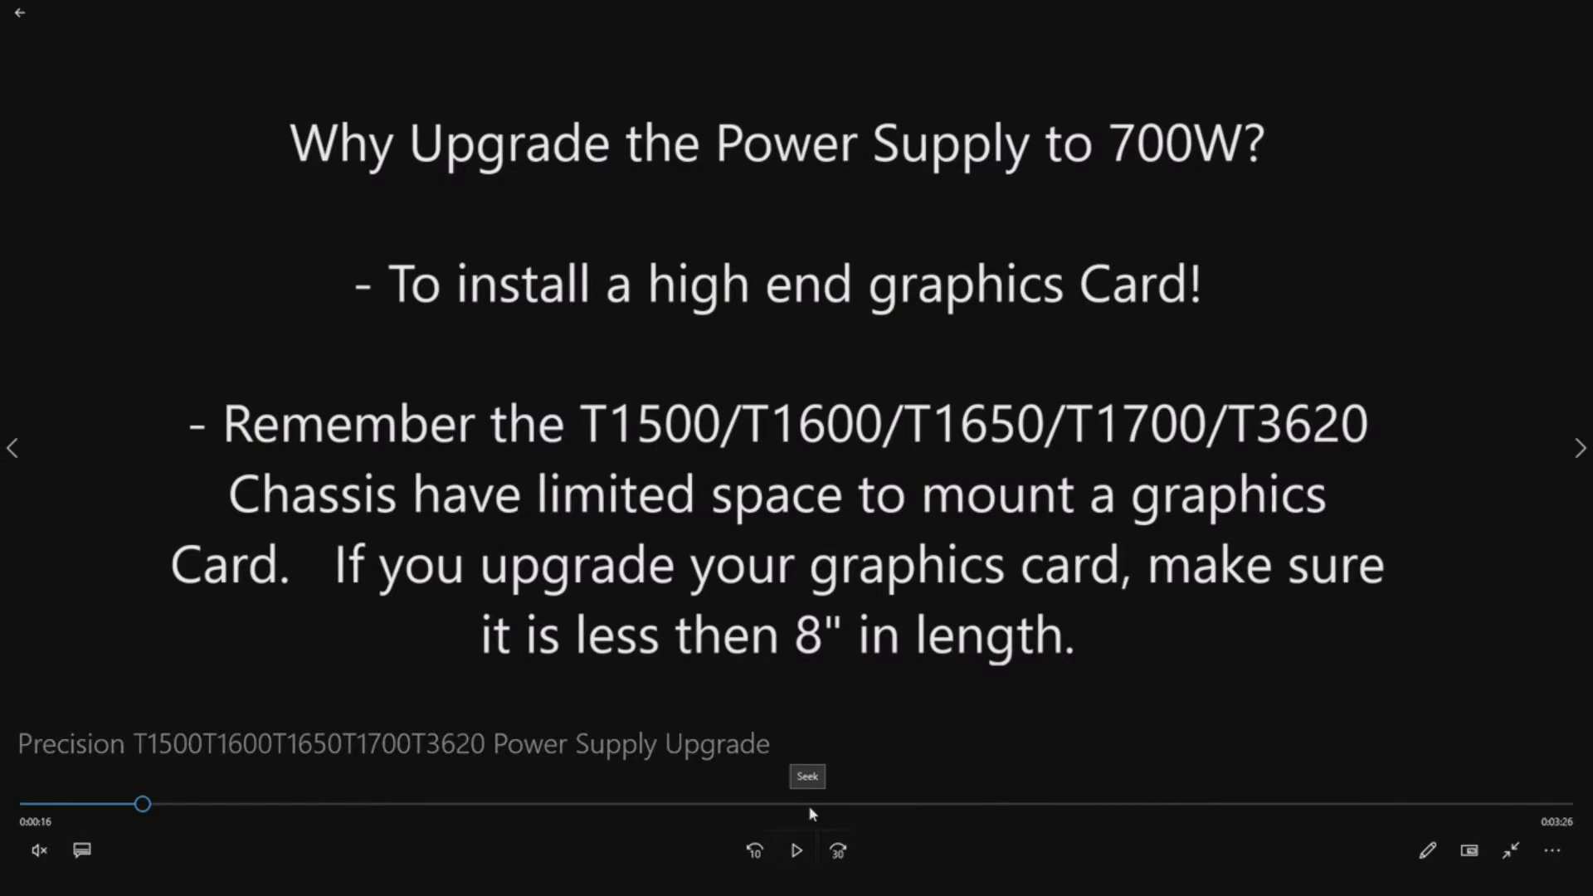